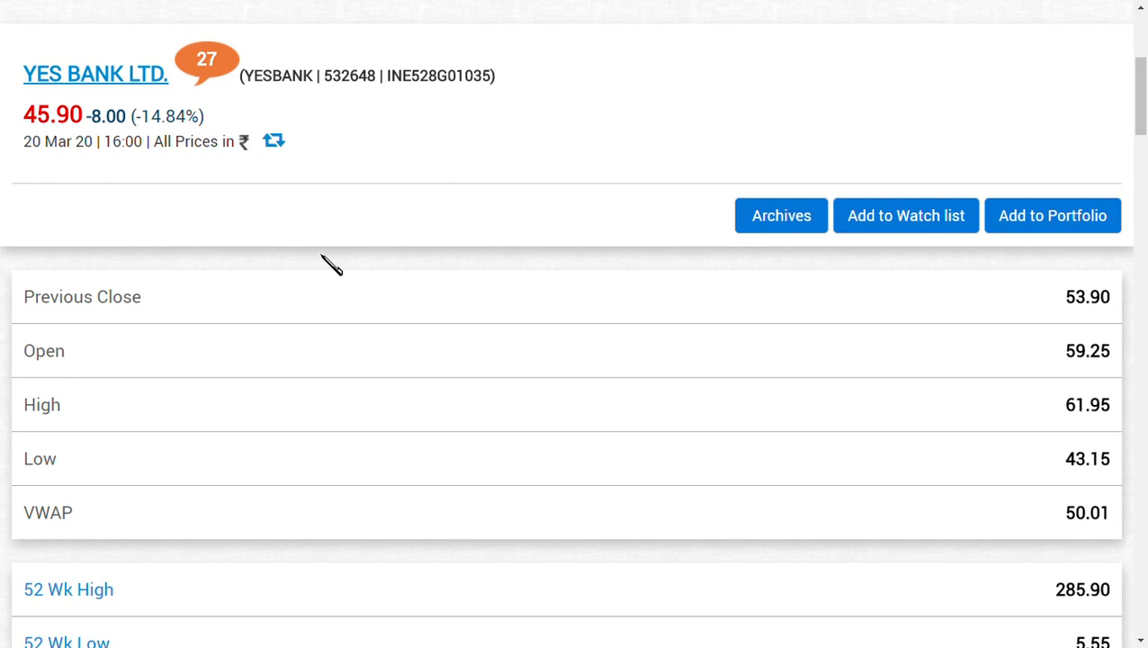
scroll("down", 3)
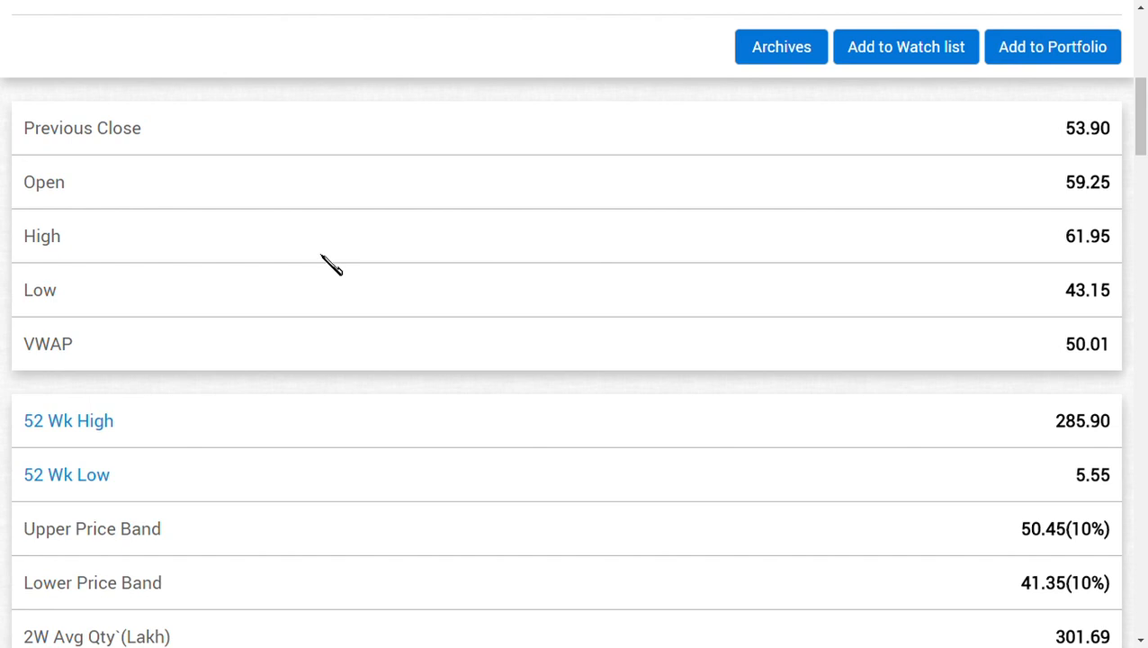
scroll("down", 3)
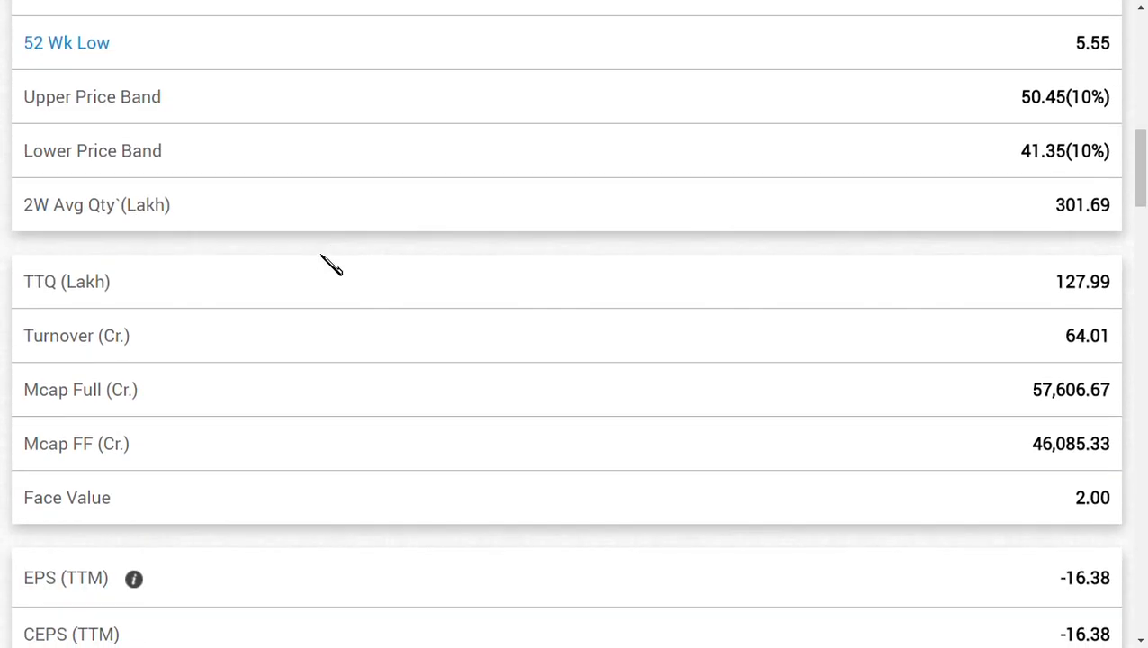
scroll("down", 3)
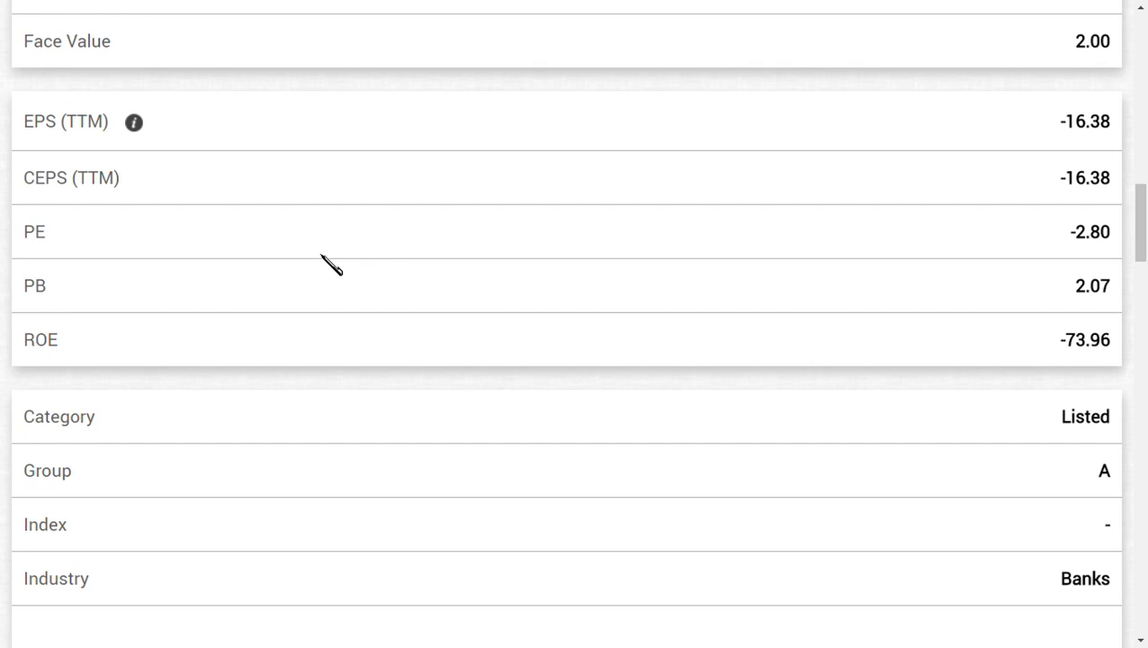
mouse_move(333, 274)
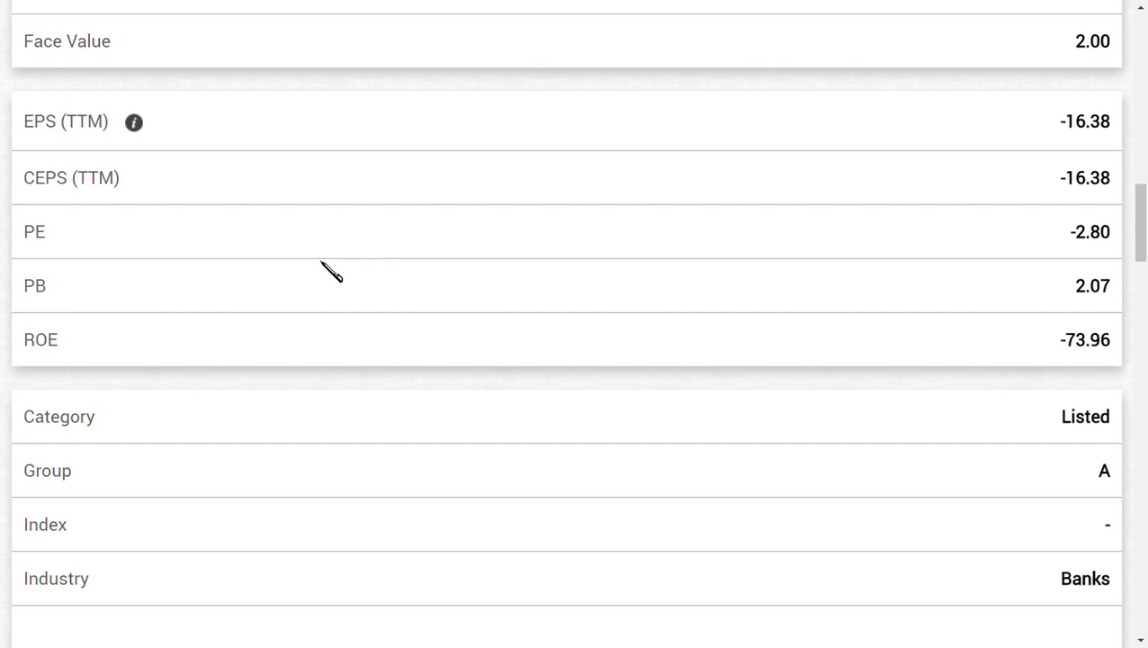
scroll("up", 3)
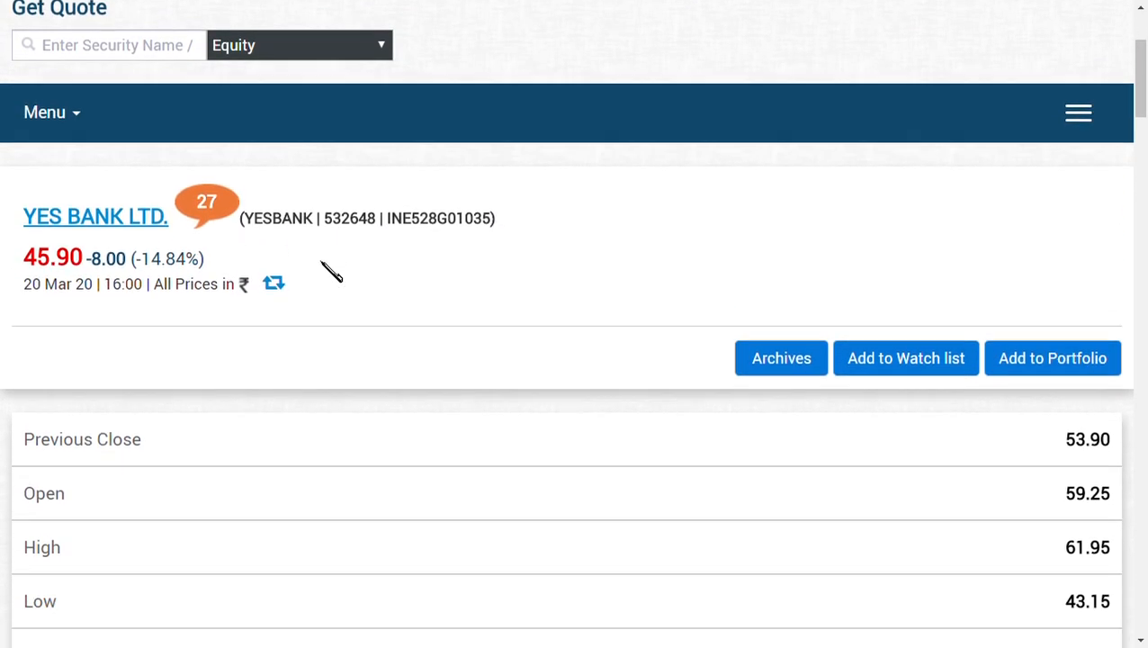
scroll("down", 3)
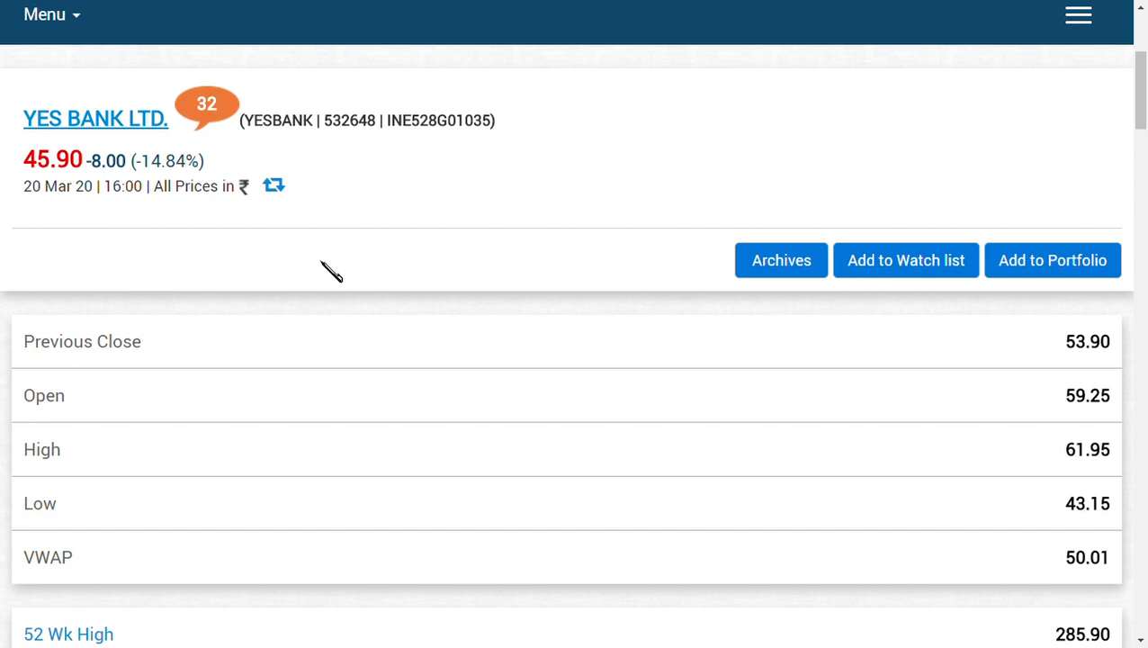
scroll("down", 3)
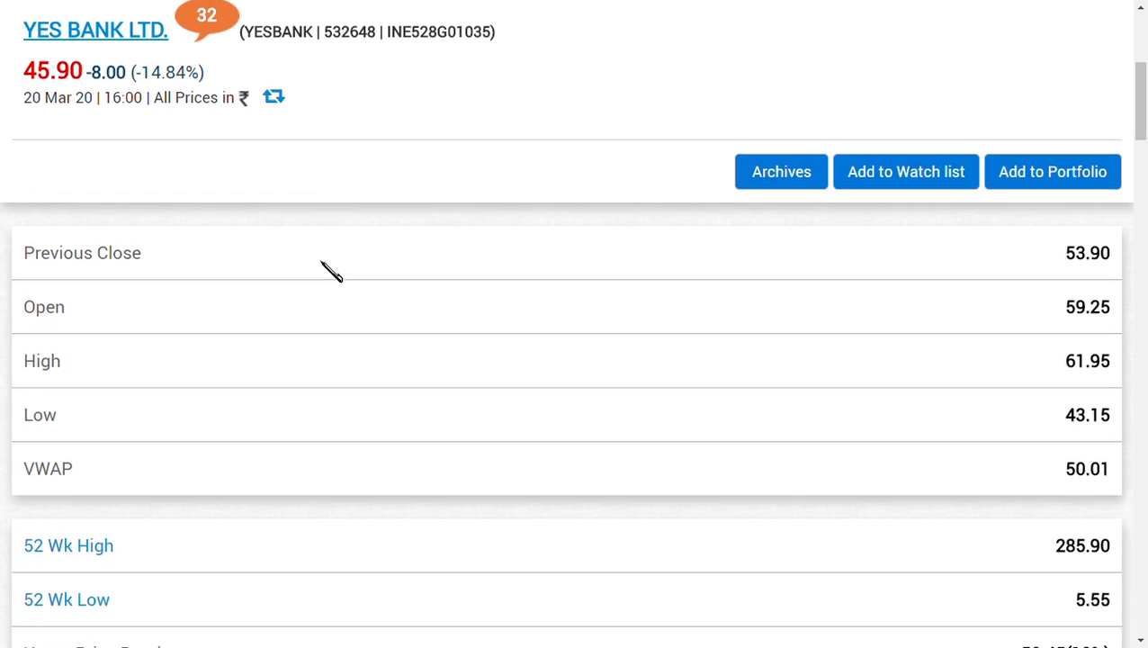
scroll("down", 3)
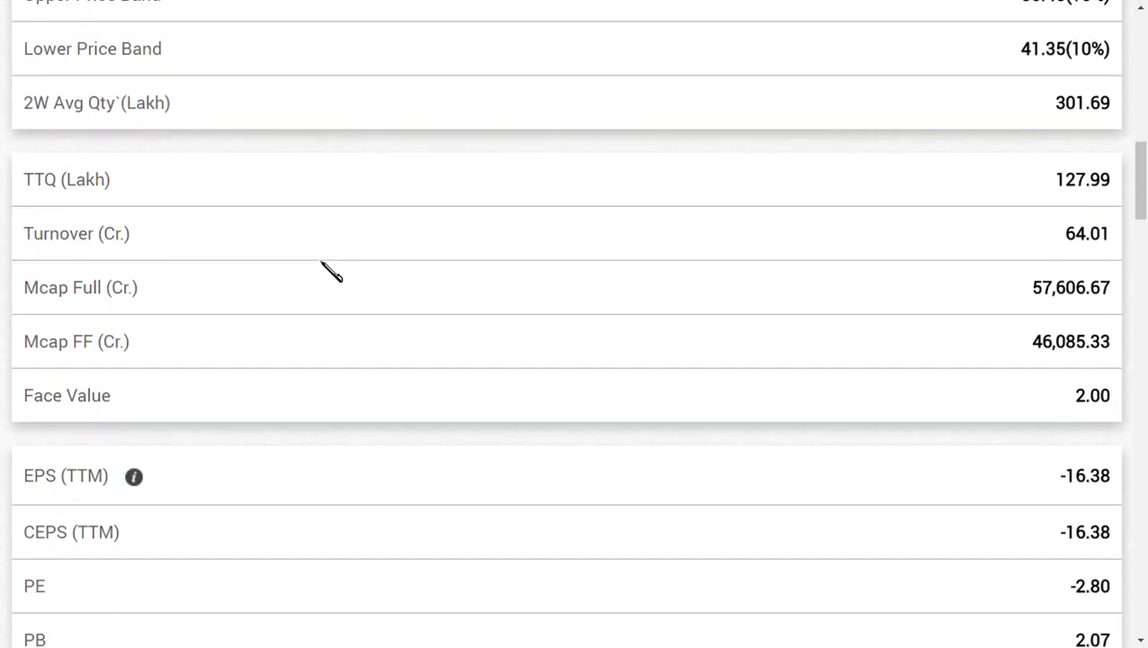
scroll("down", 3)
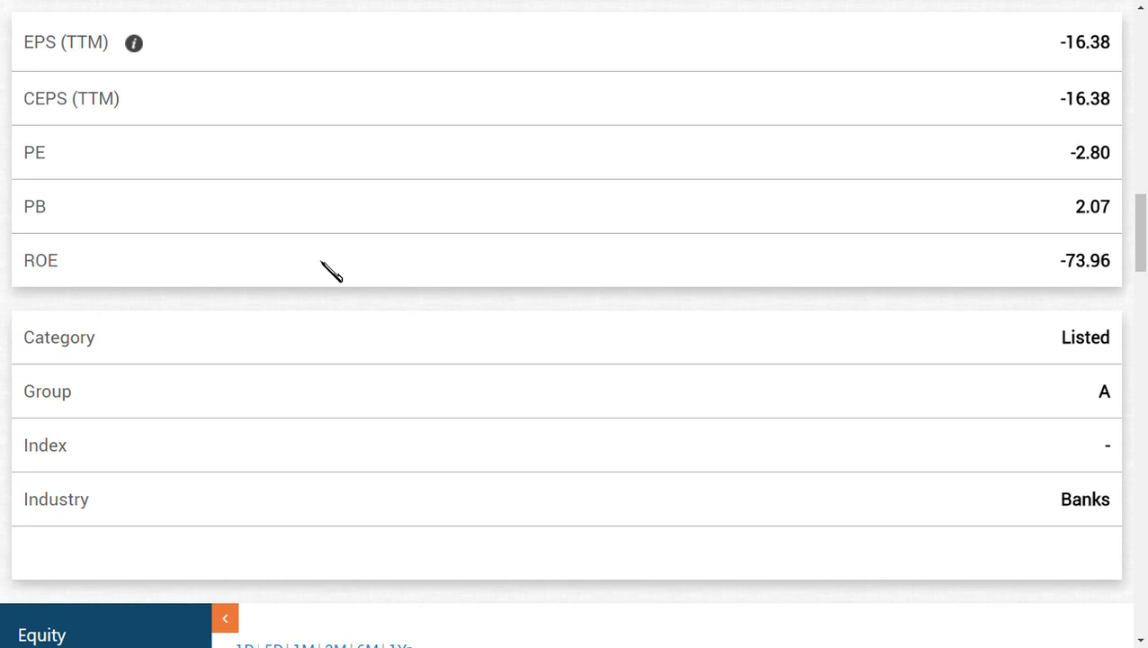
scroll("up", 3)
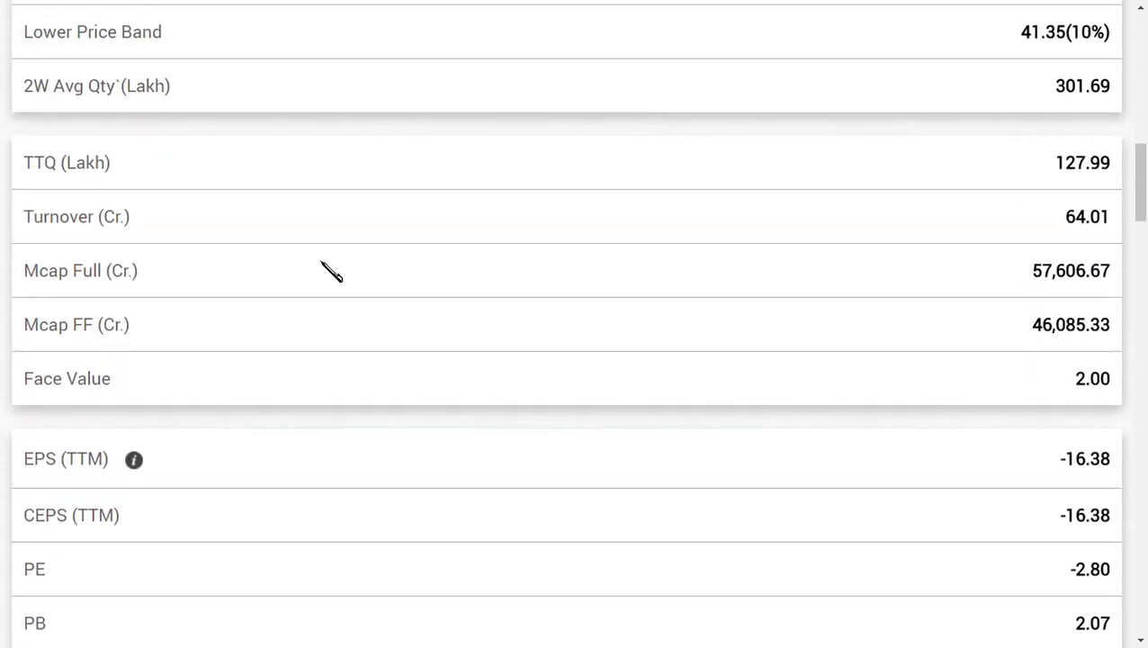
scroll("up", 3)
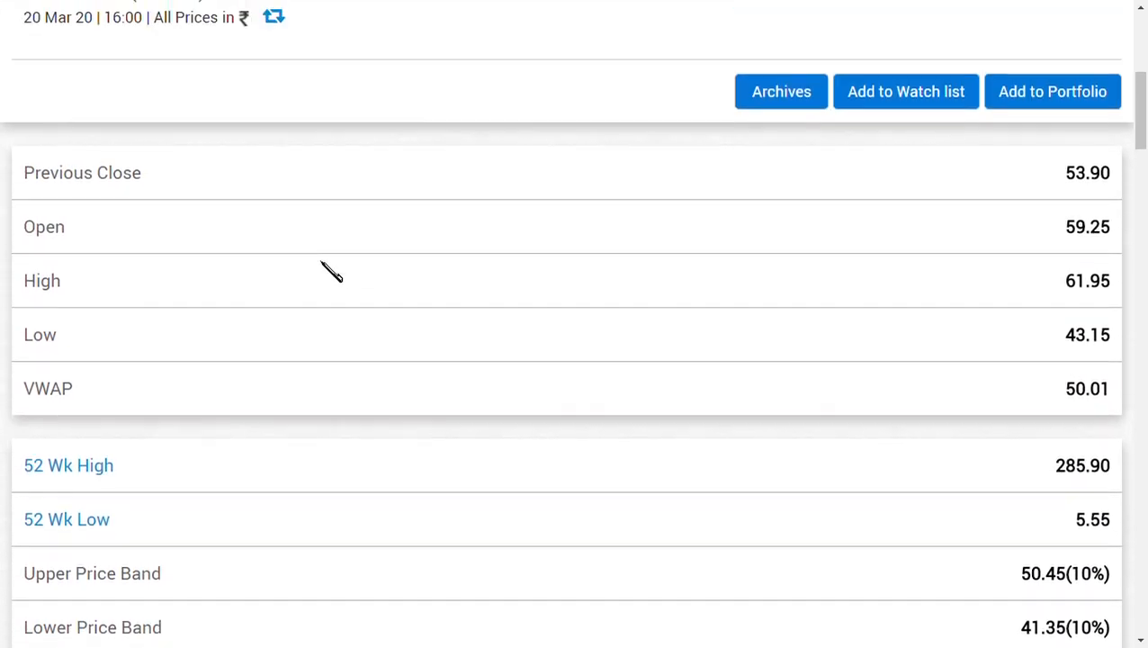